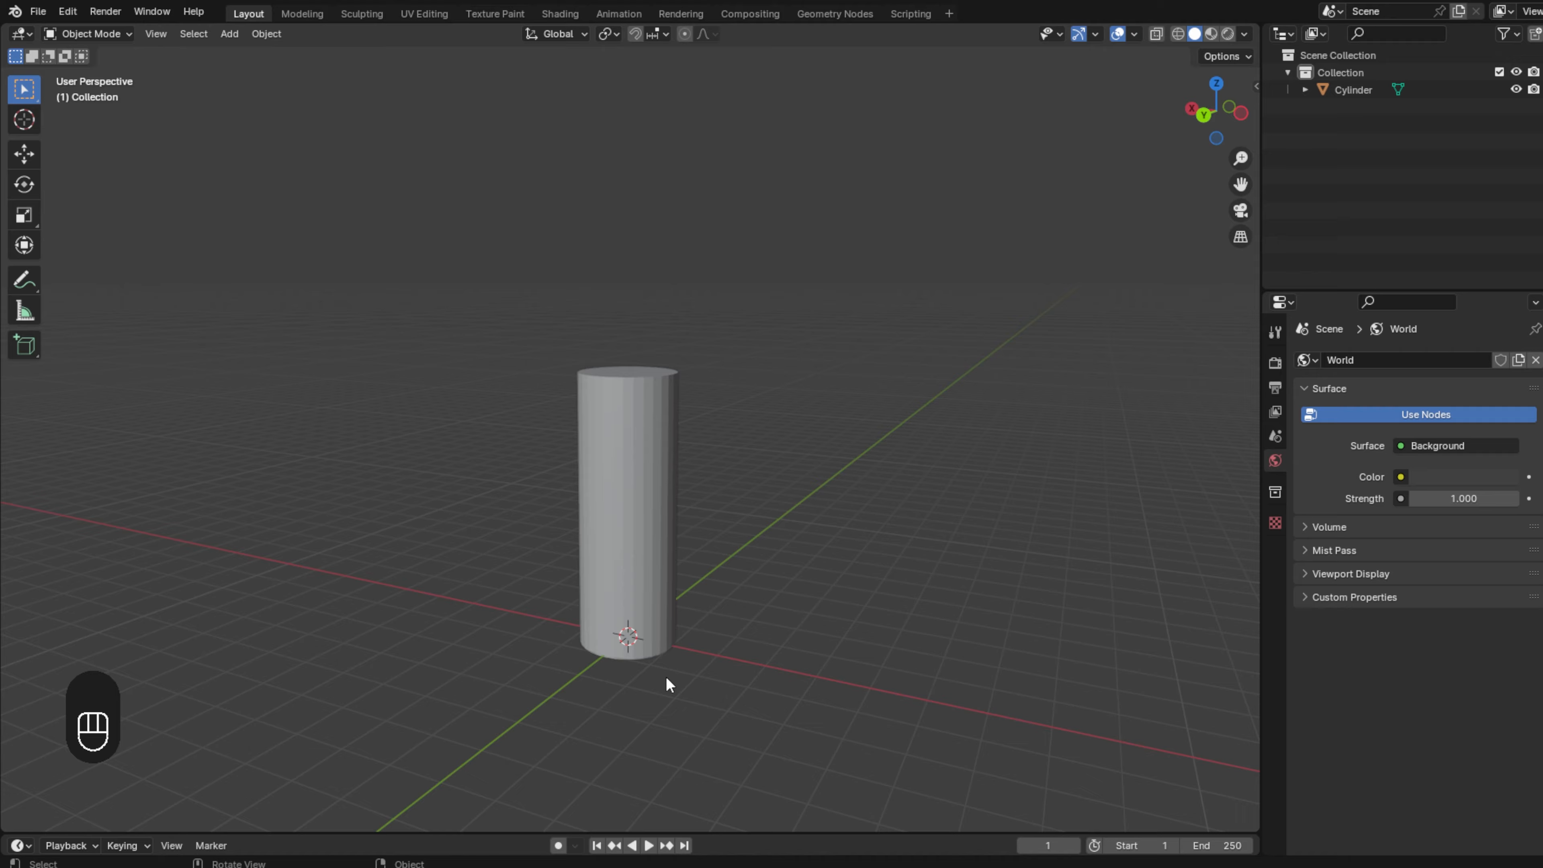
mouse_move(569, 698)
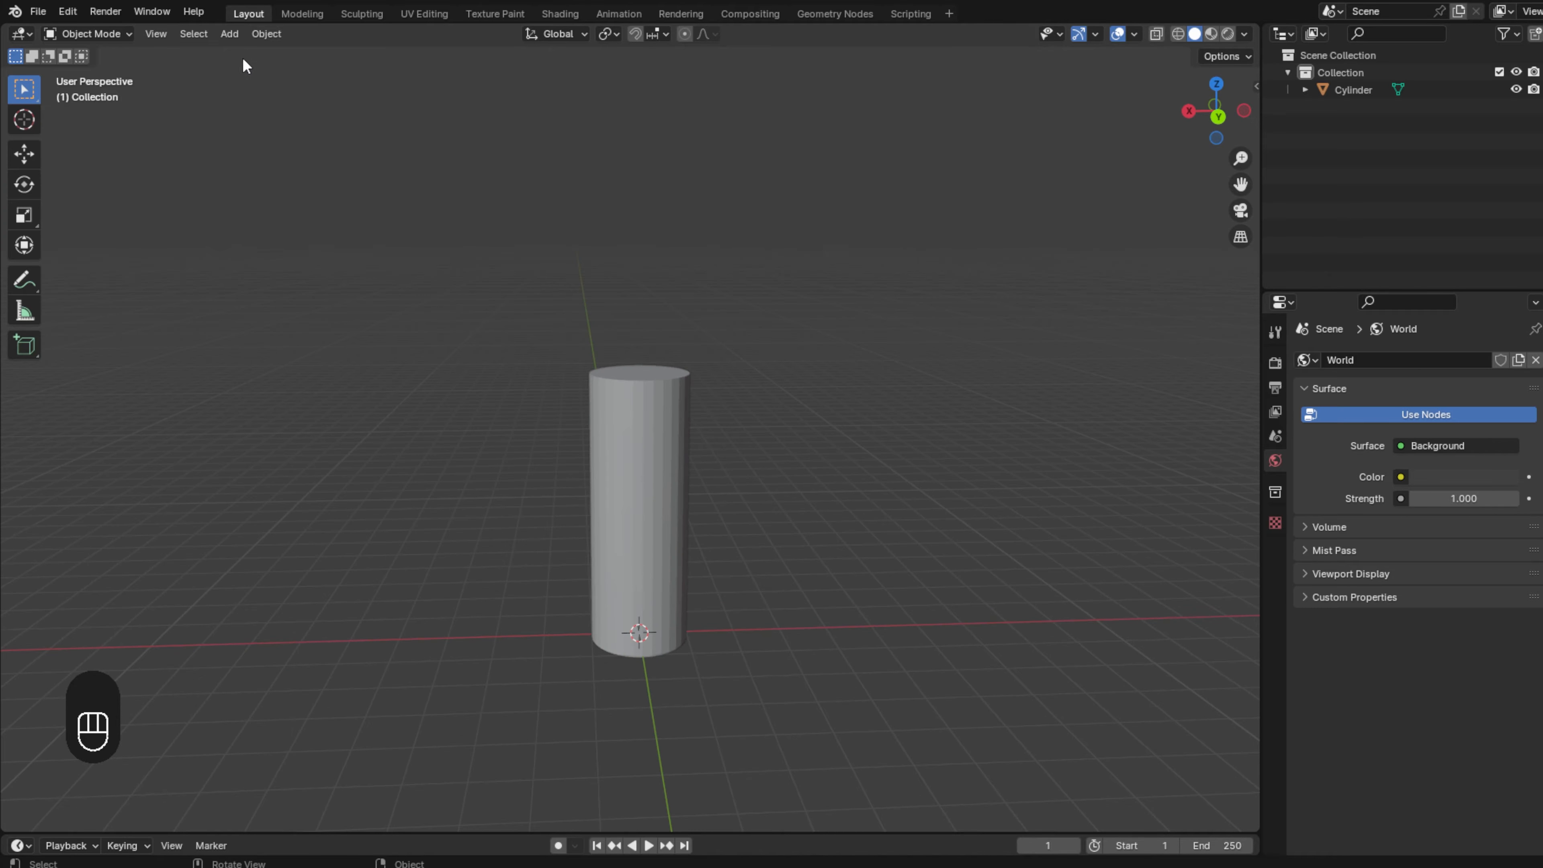
- Add an armature from the Add menu, placing one bone at the cylinder's base
click(229, 32)
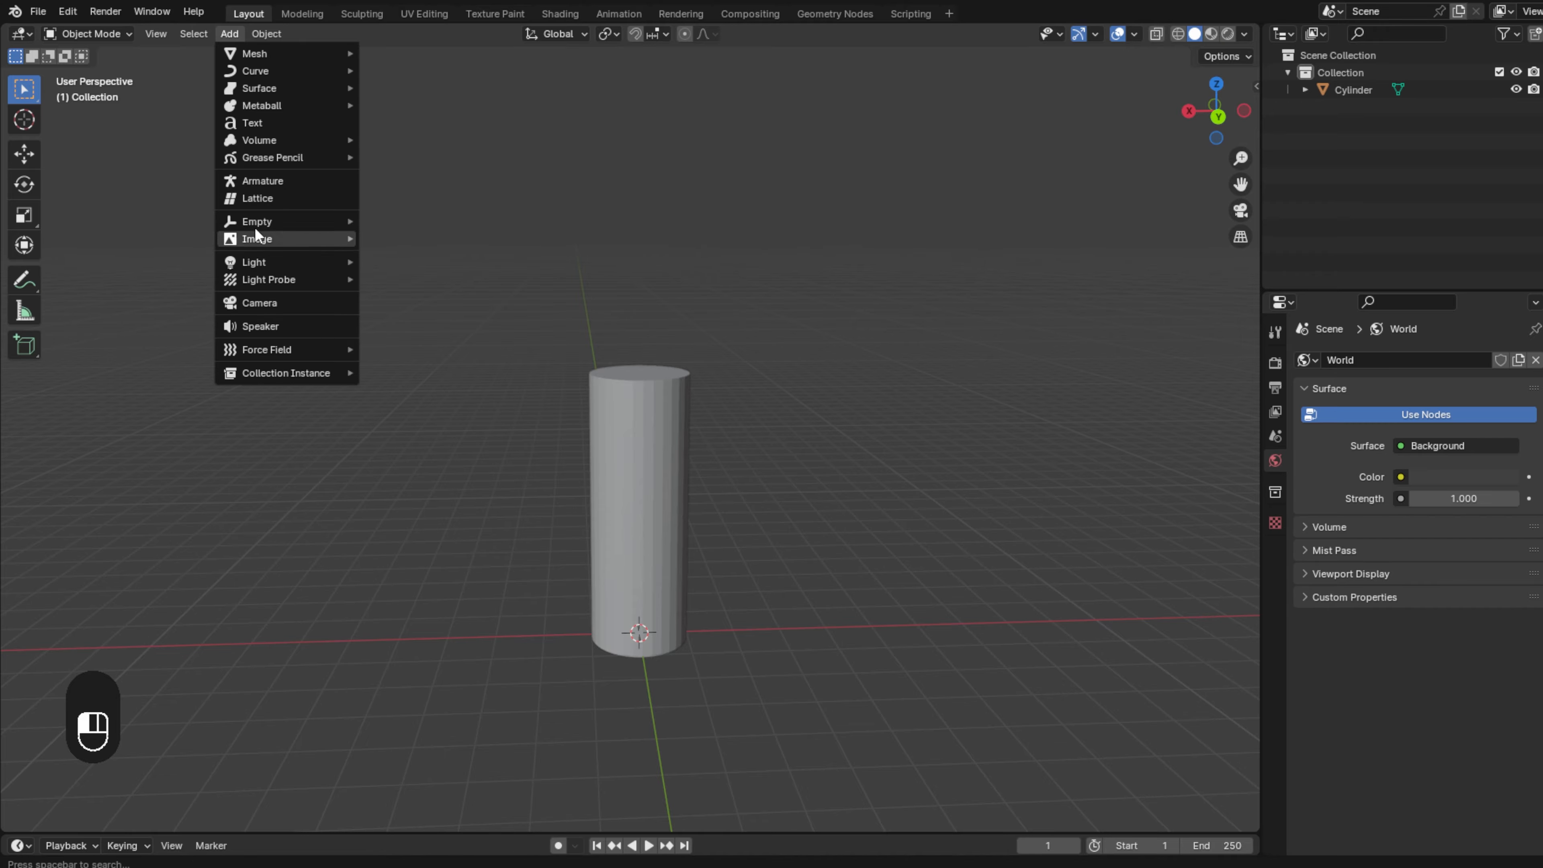
click(262, 180)
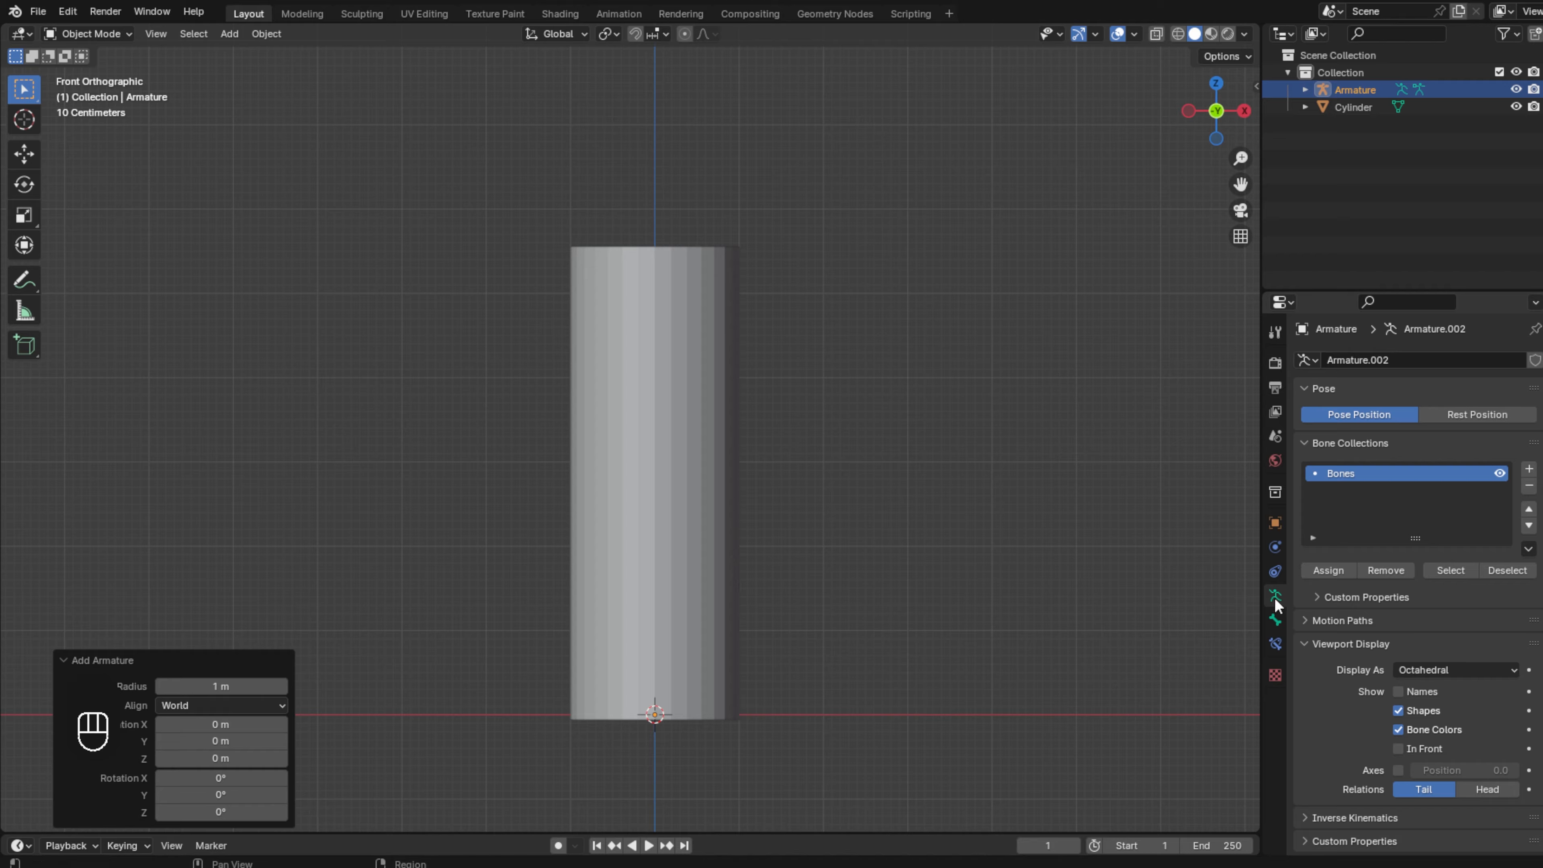
mouse_move(1351, 593)
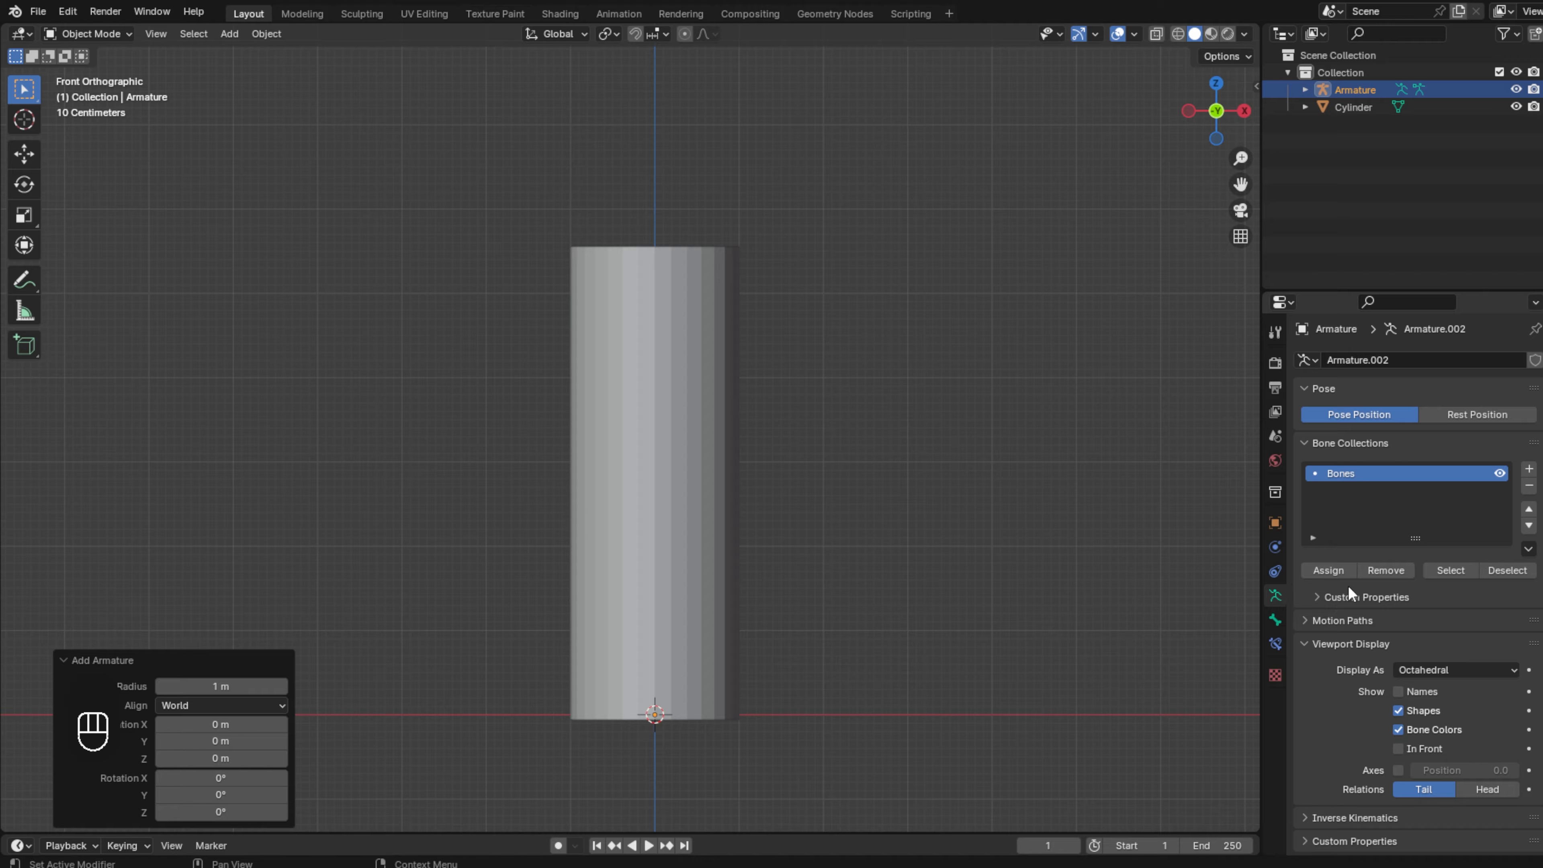
mouse_move(1394, 688)
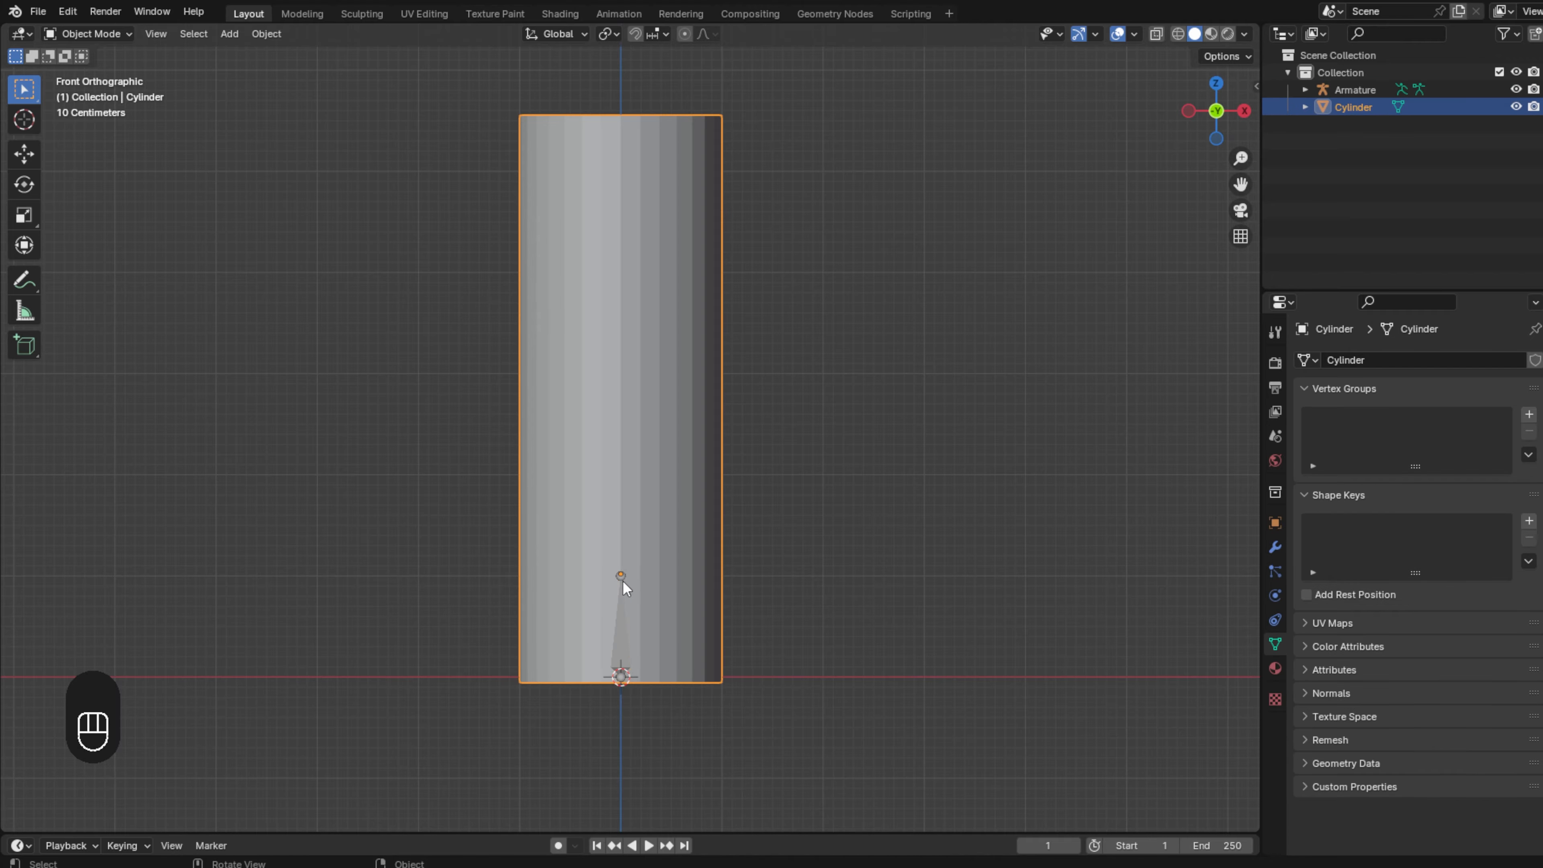
- Select the cylinder mesh to begin adding loop cuts around its middle
click(1354, 89)
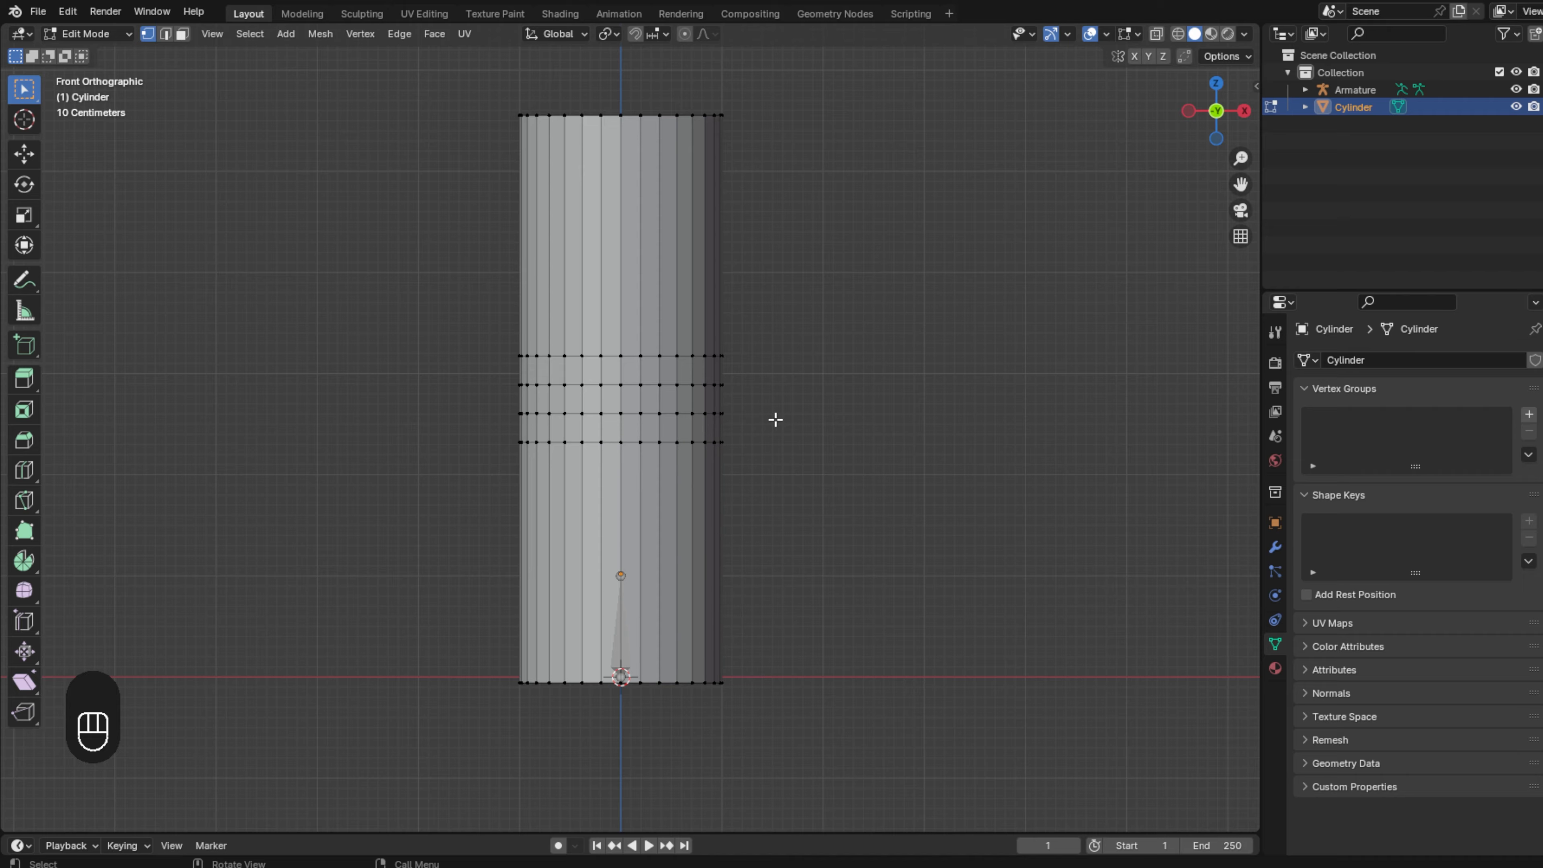
mouse_move(640, 412)
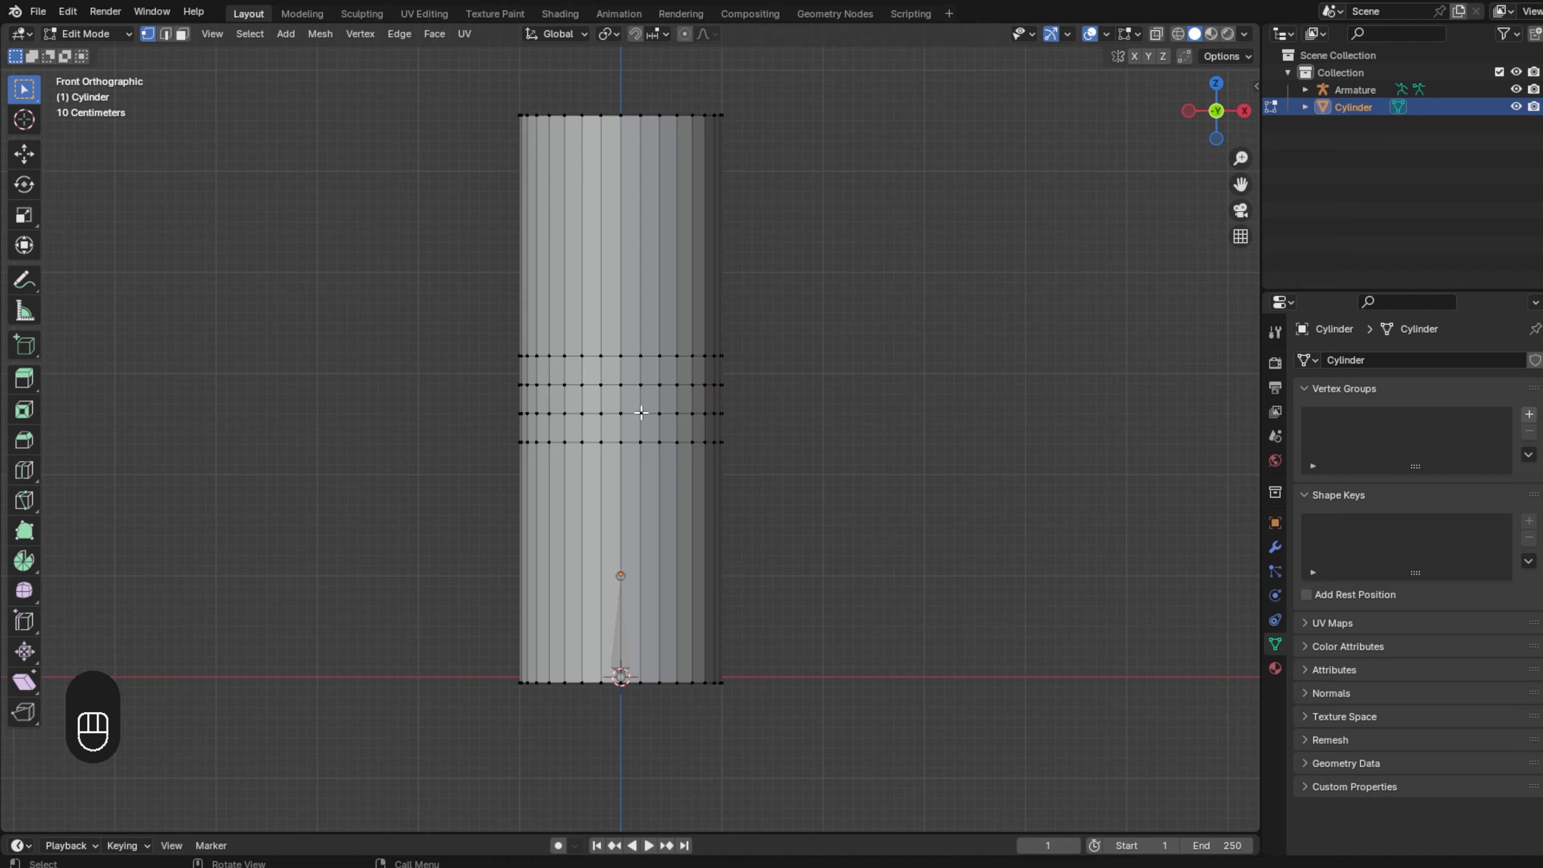
mouse_move(632, 393)
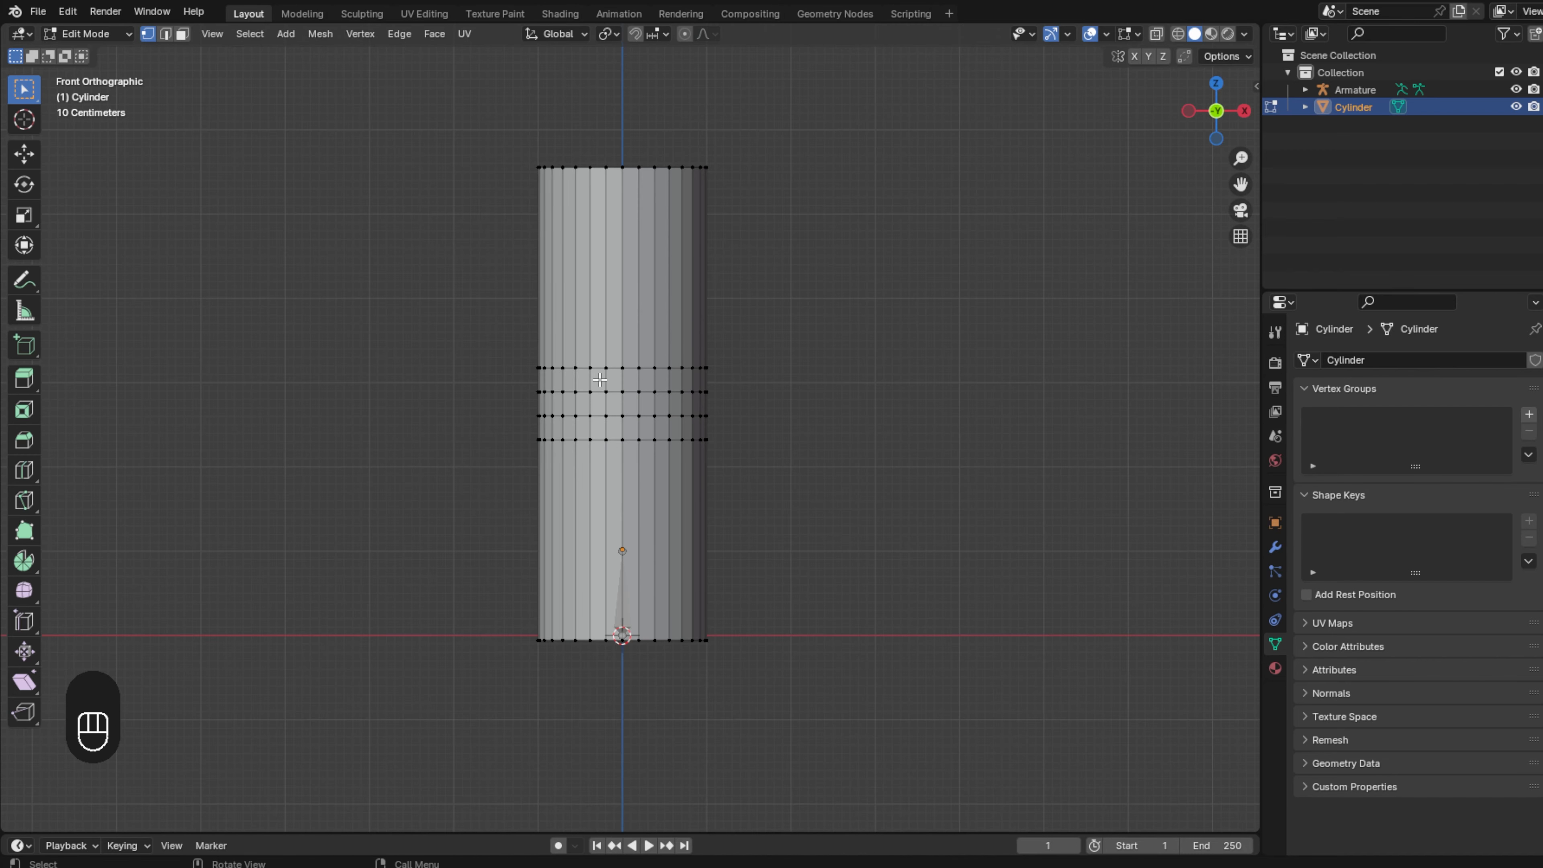
- Stretch the first bone tip up to the middle loops and extrude a second bone above it
key(Tab)
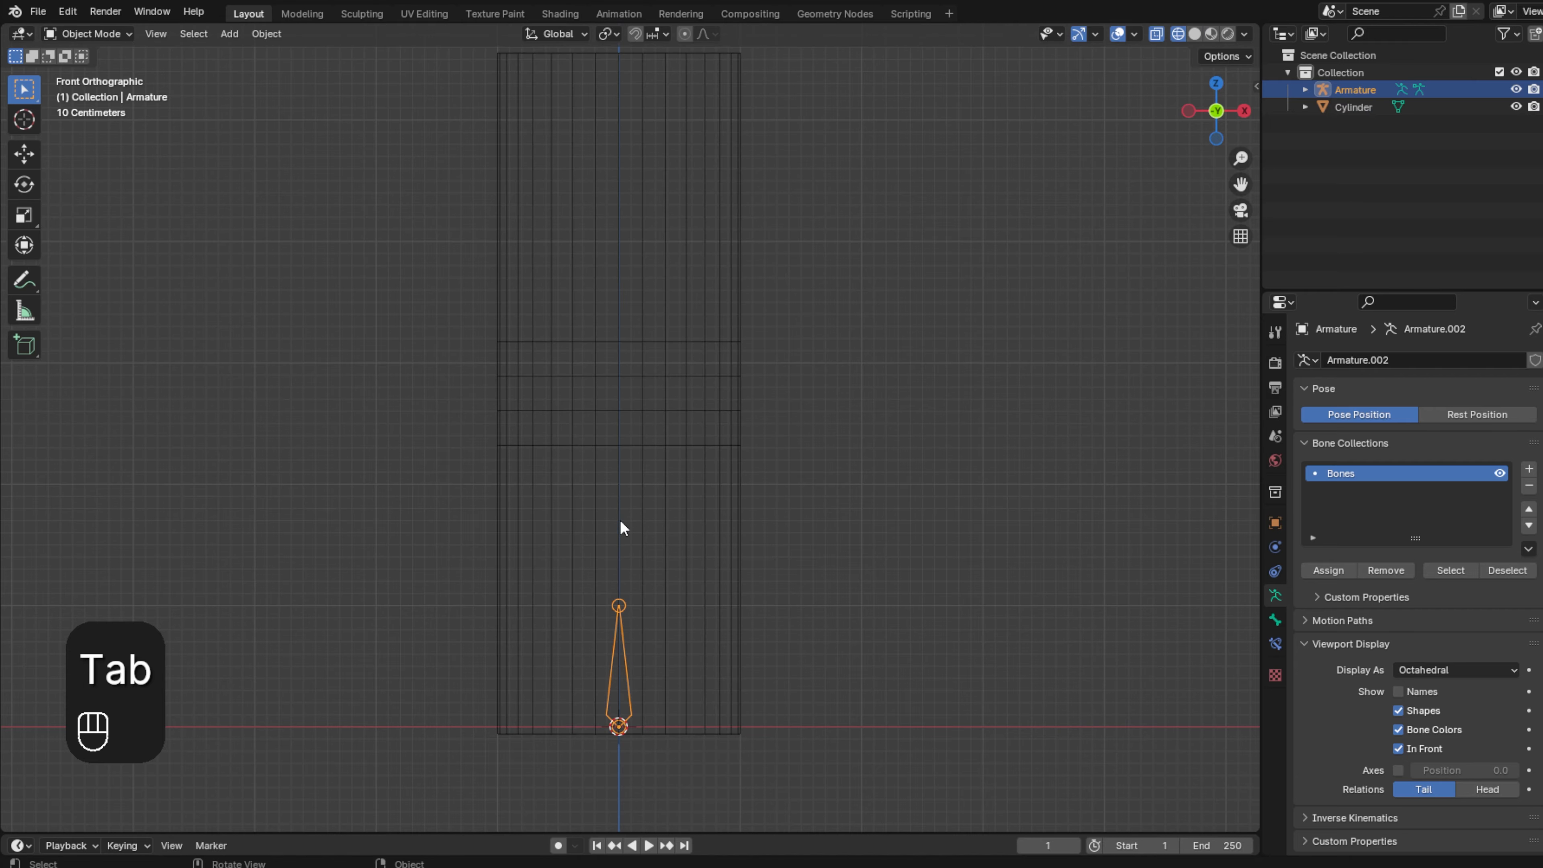
key(Tab)
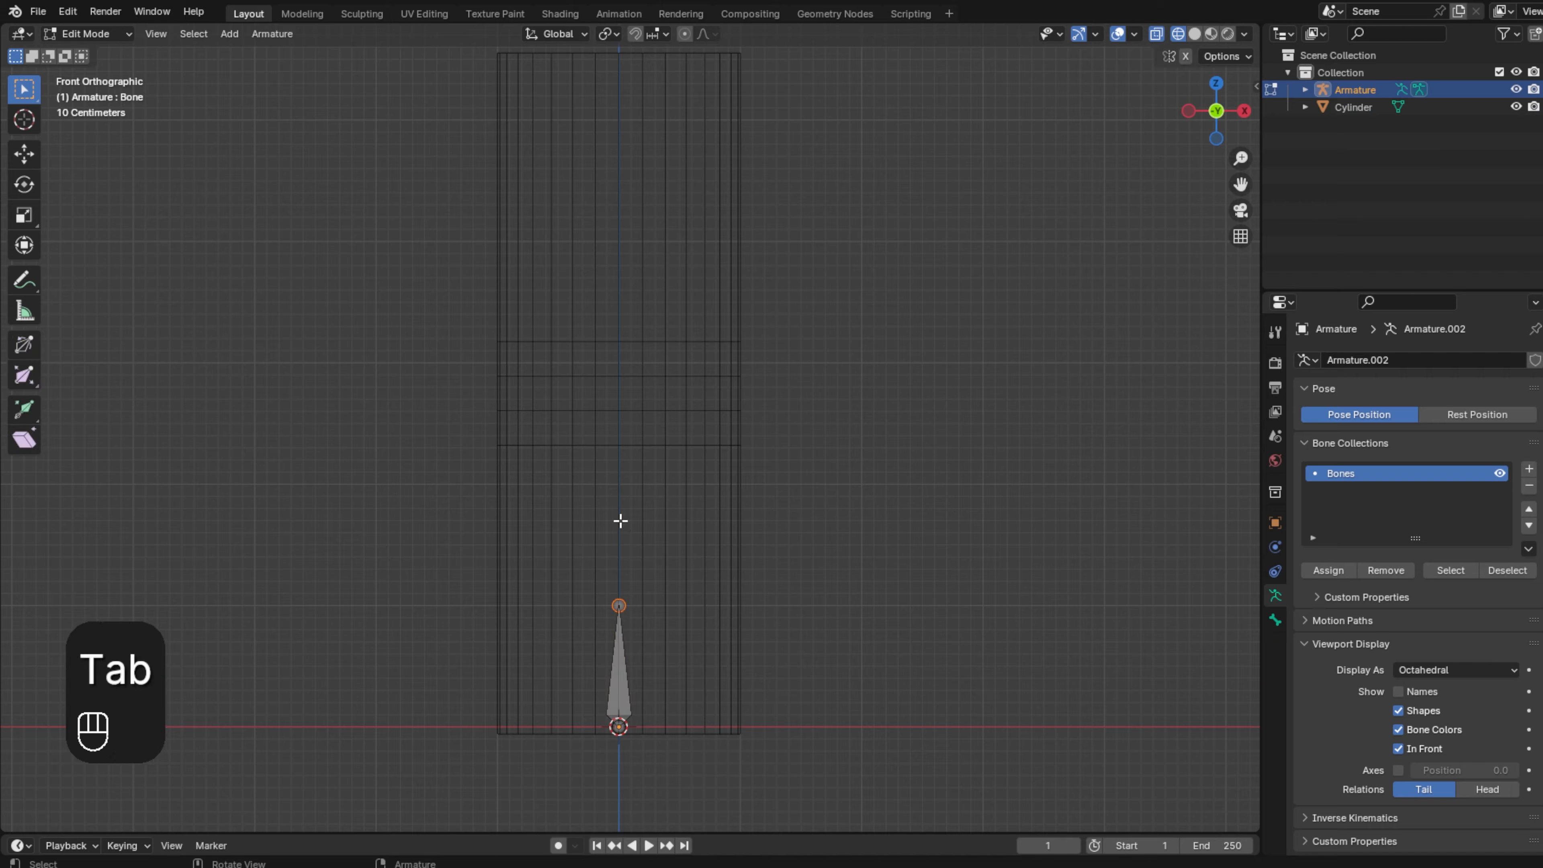
key(g)
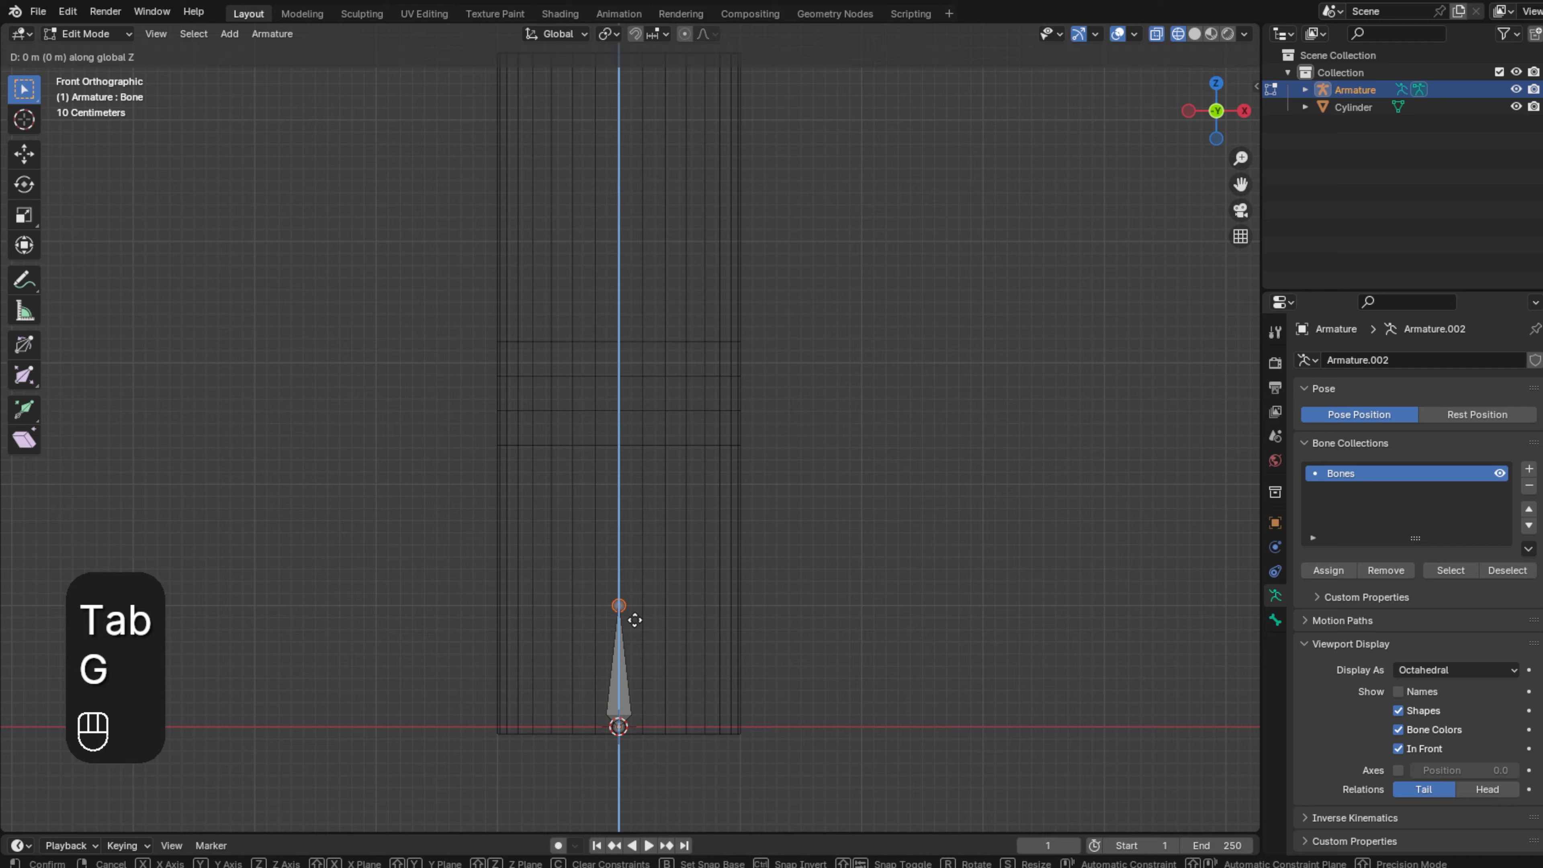
mouse_move(618, 394)
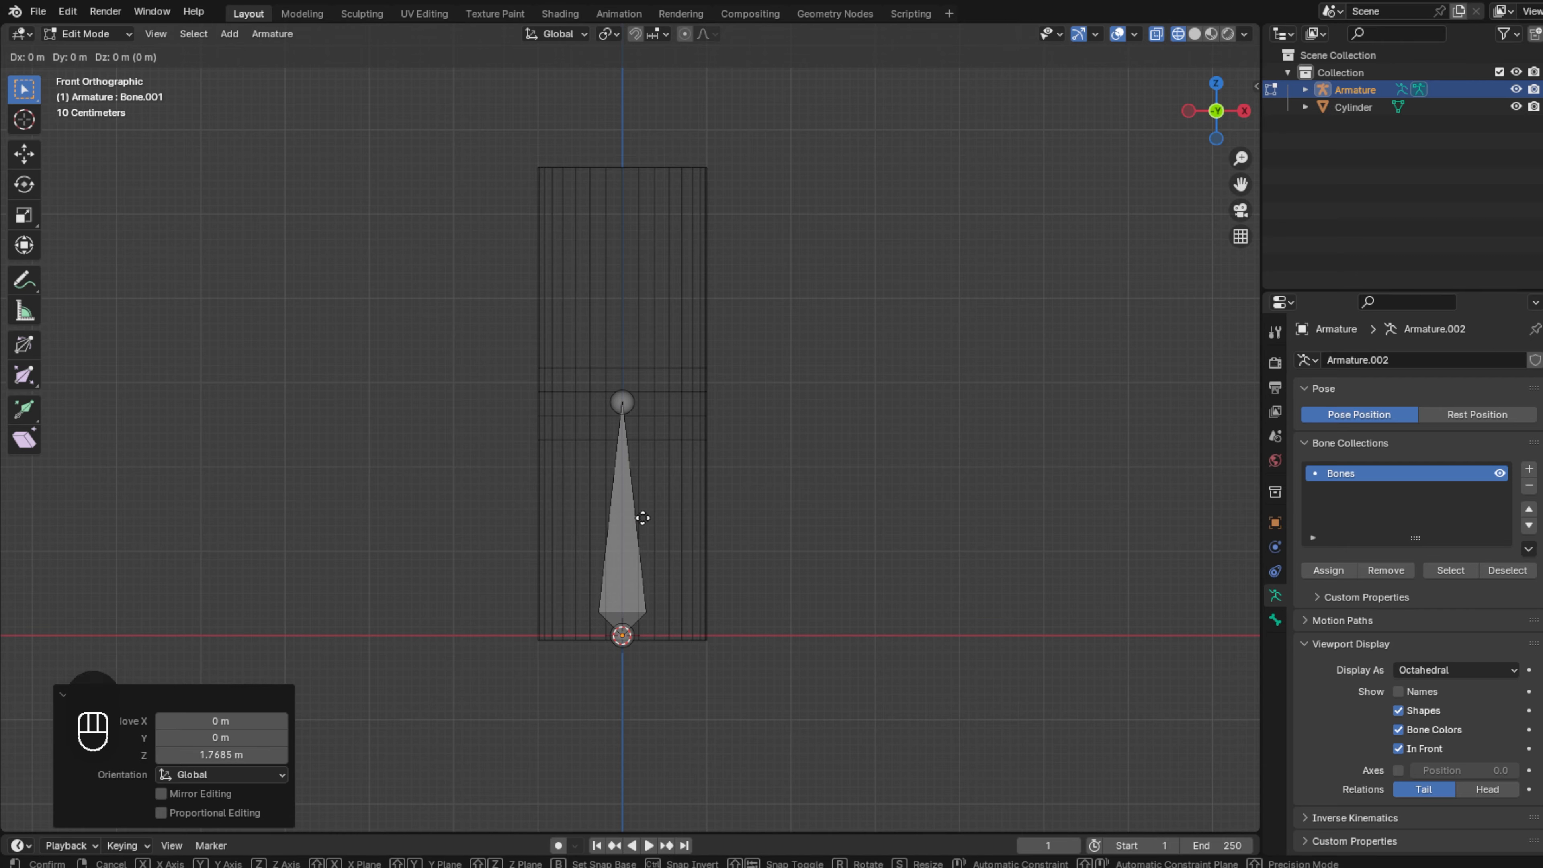
key(Tab)
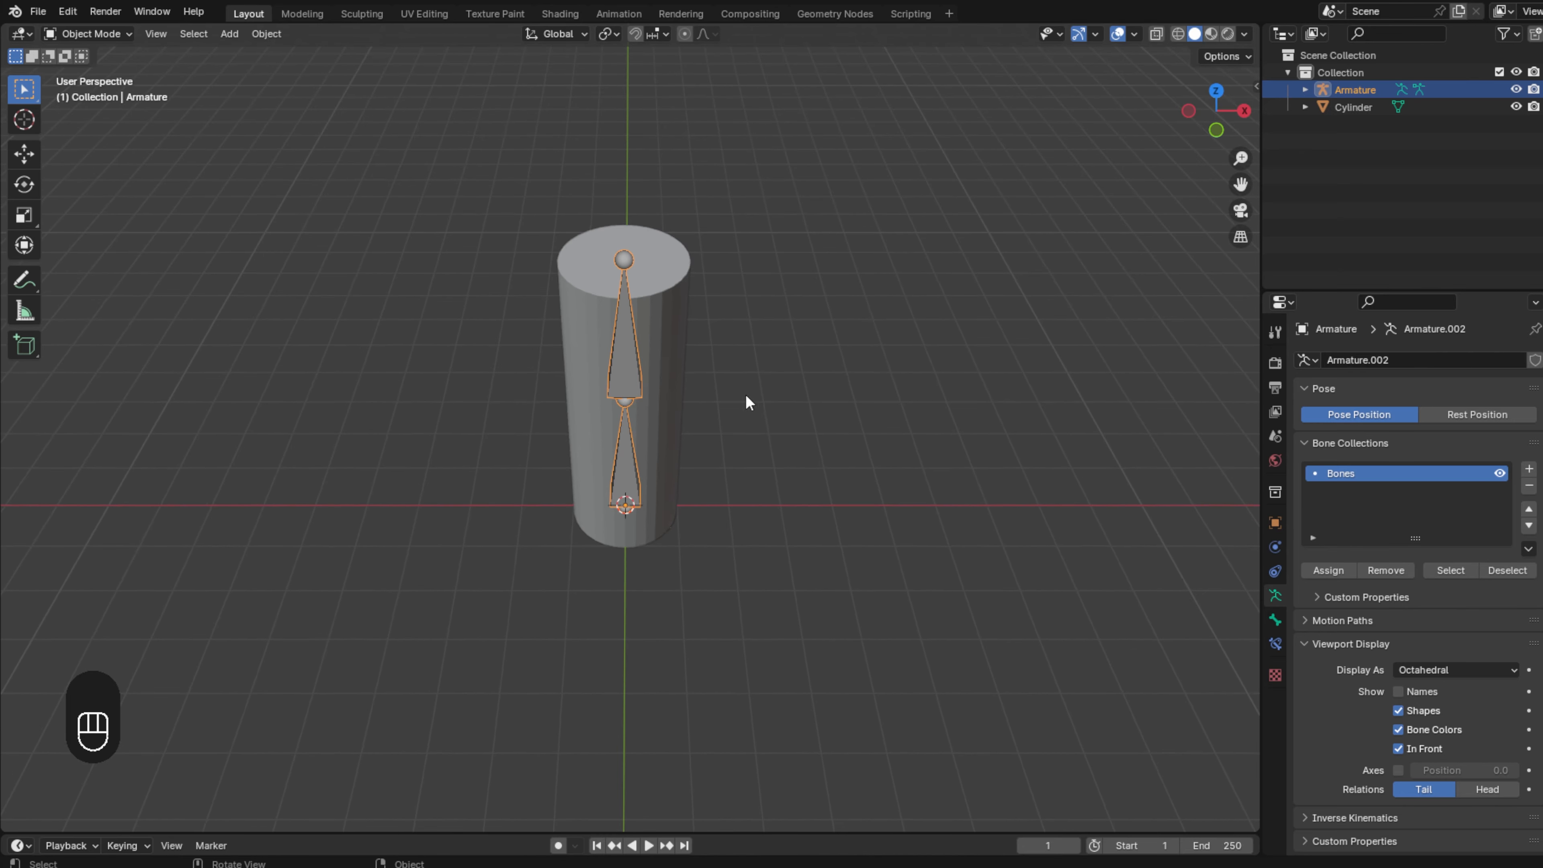
- Select cylinder then armature and parent them With Automatic Weights via Ctrl+P
click(640, 491)
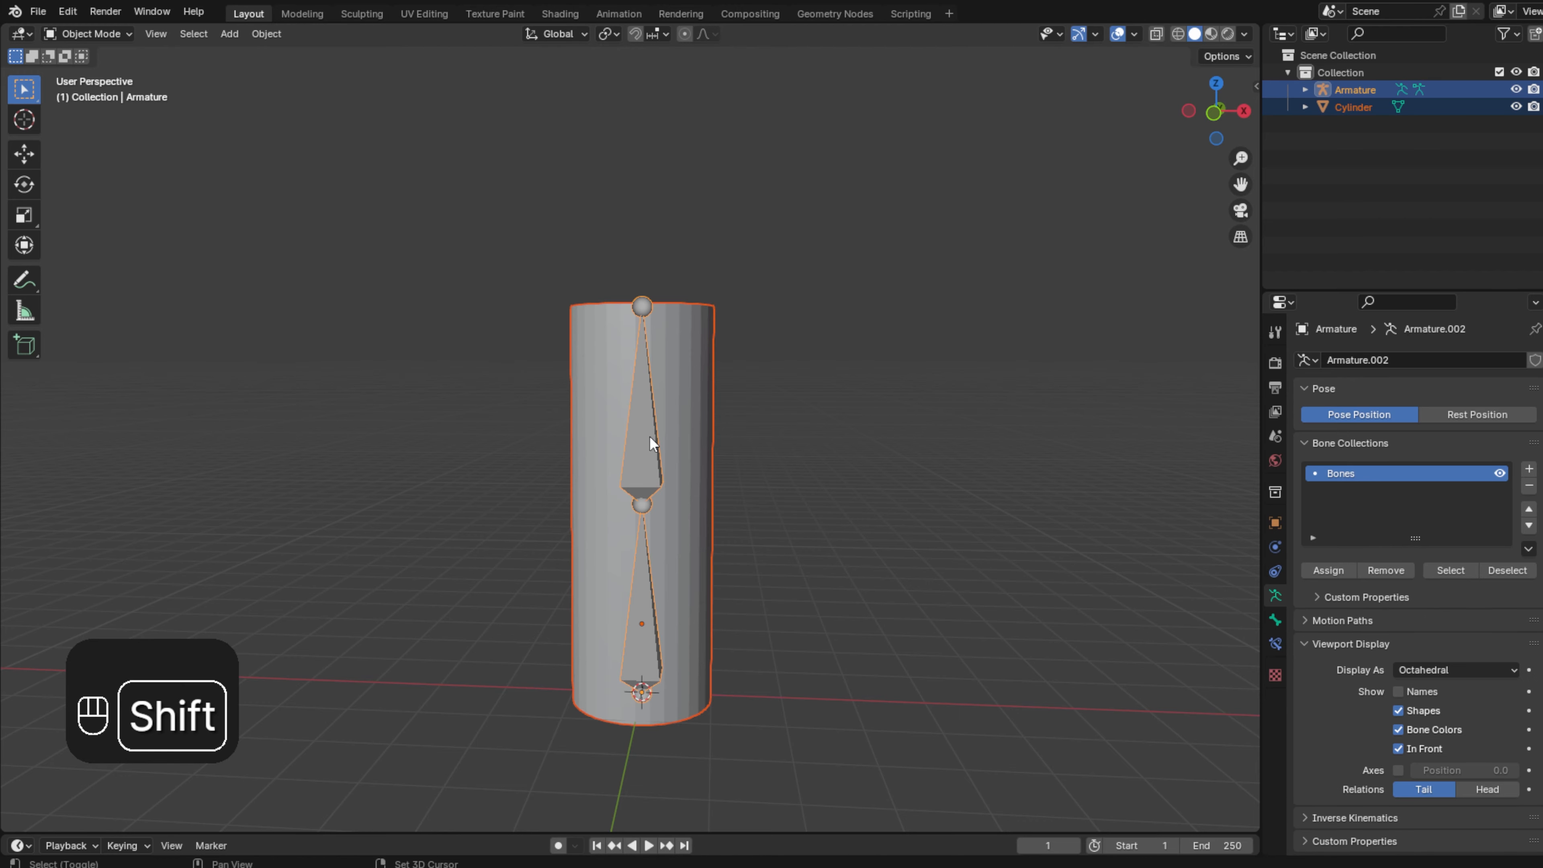
key(shift)
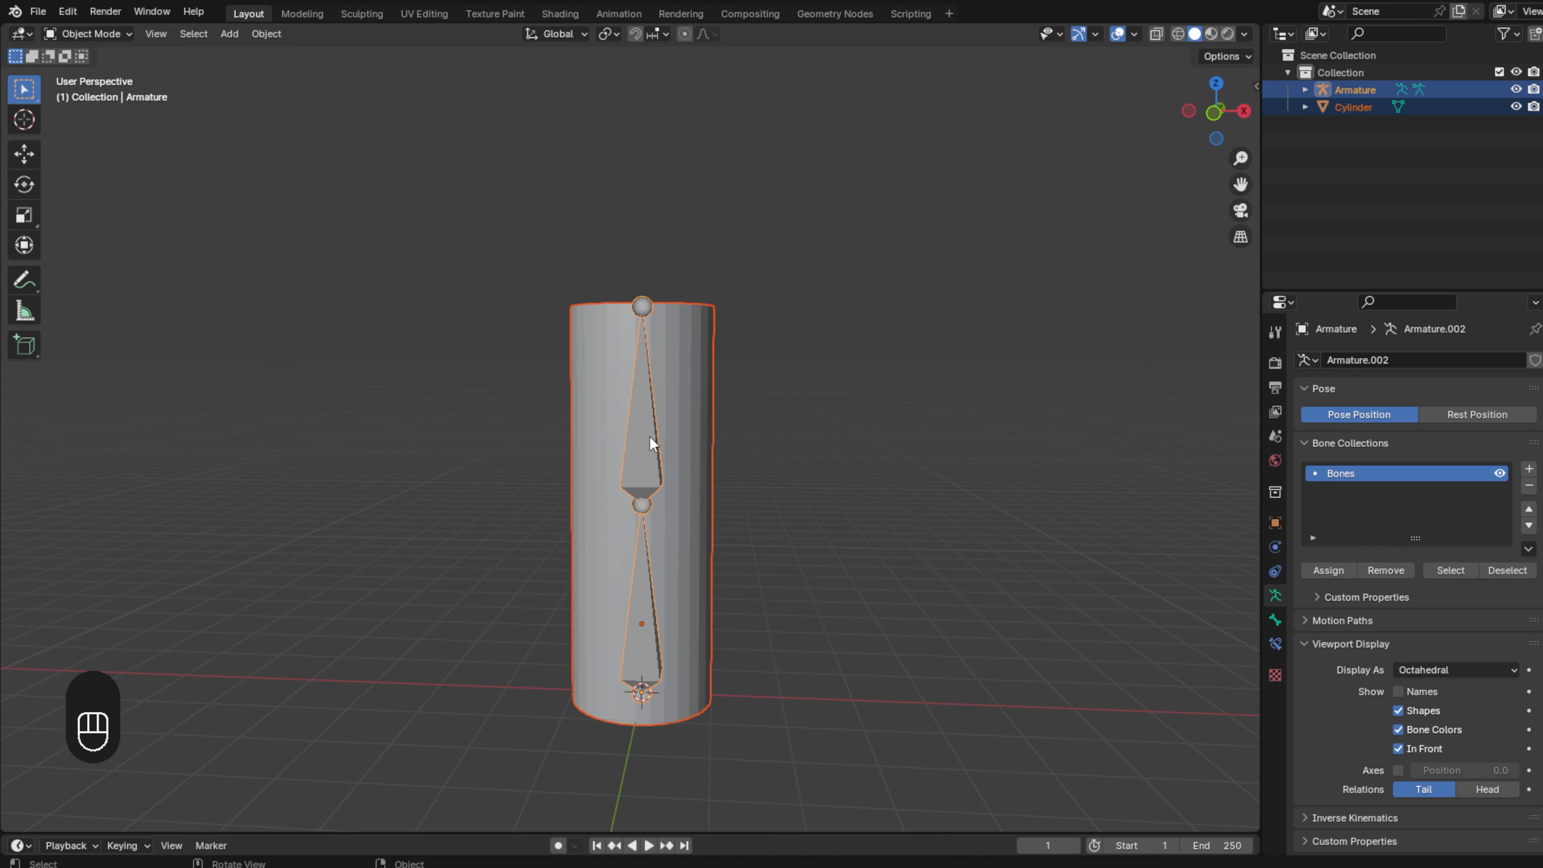
key(Ctrl+P)
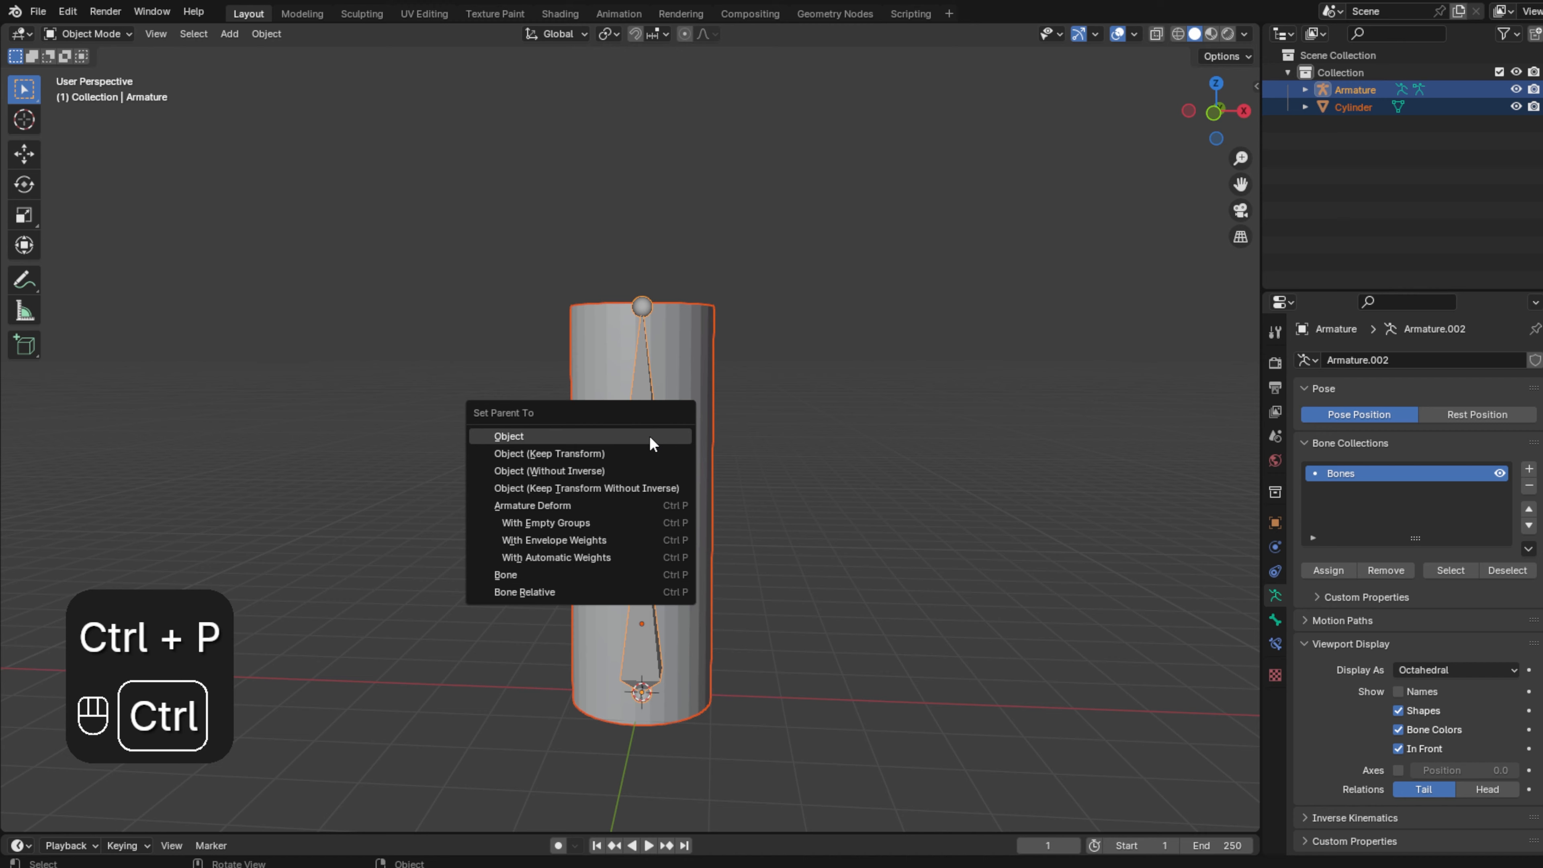
mouse_move(555, 557)
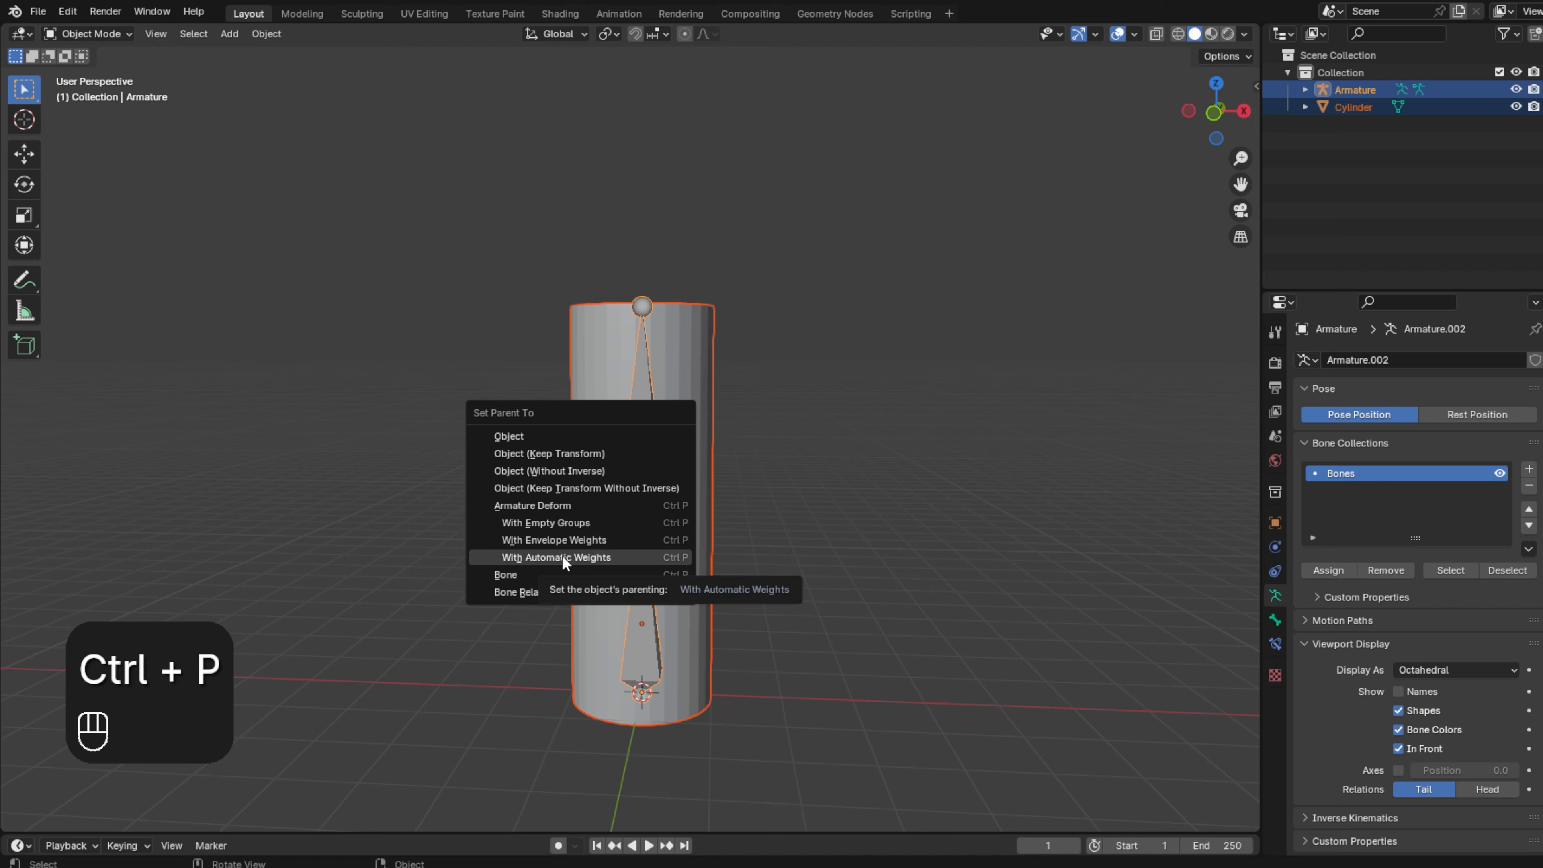
click(556, 556)
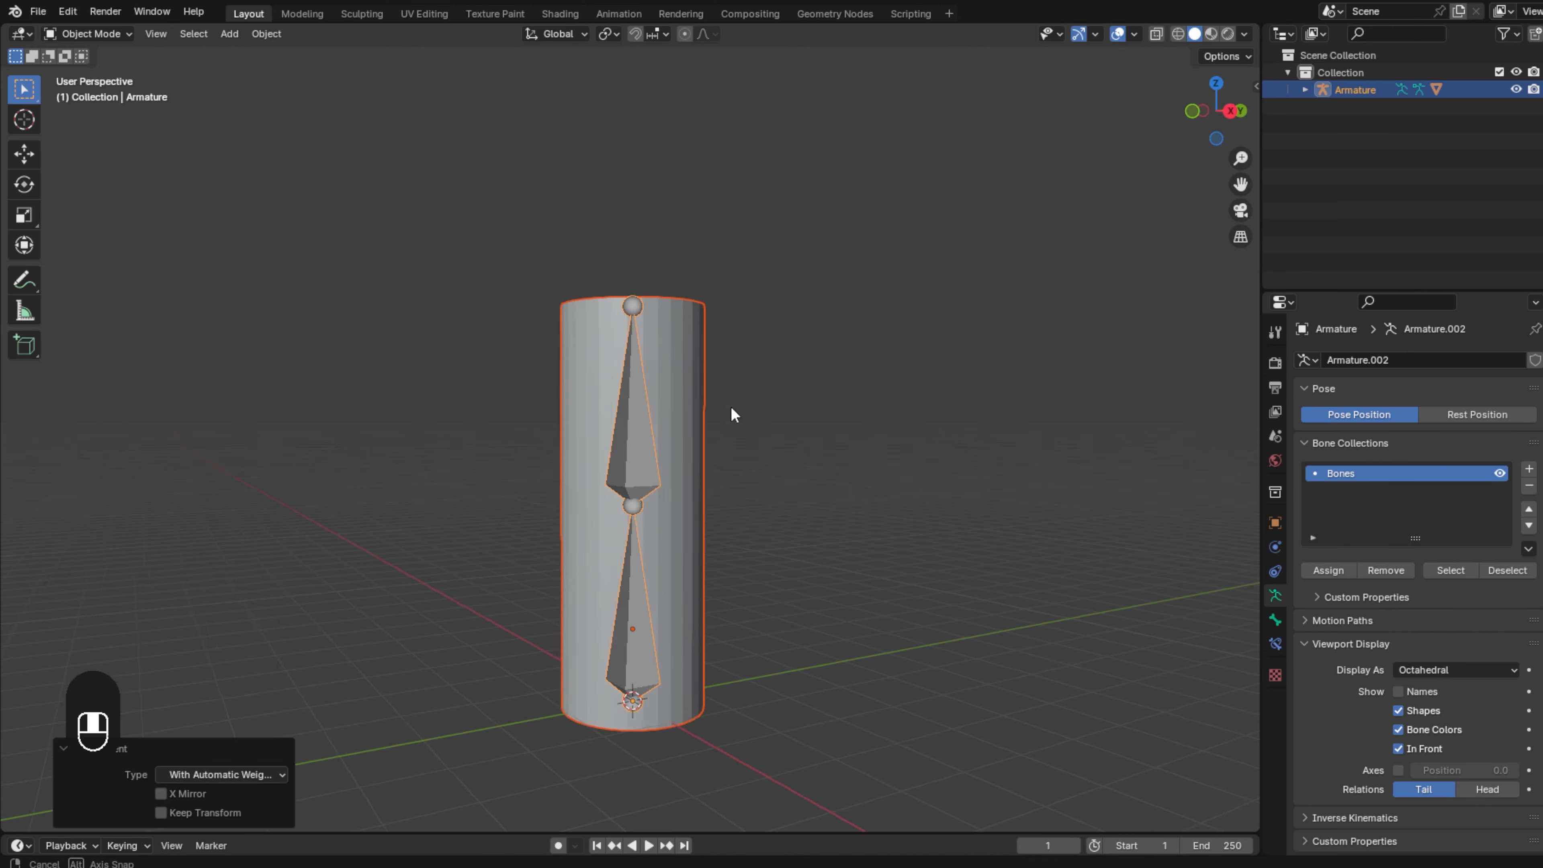
- Switch to Pose Mode and rotate the upper bone to bend the cylinder's top
click(88, 32)
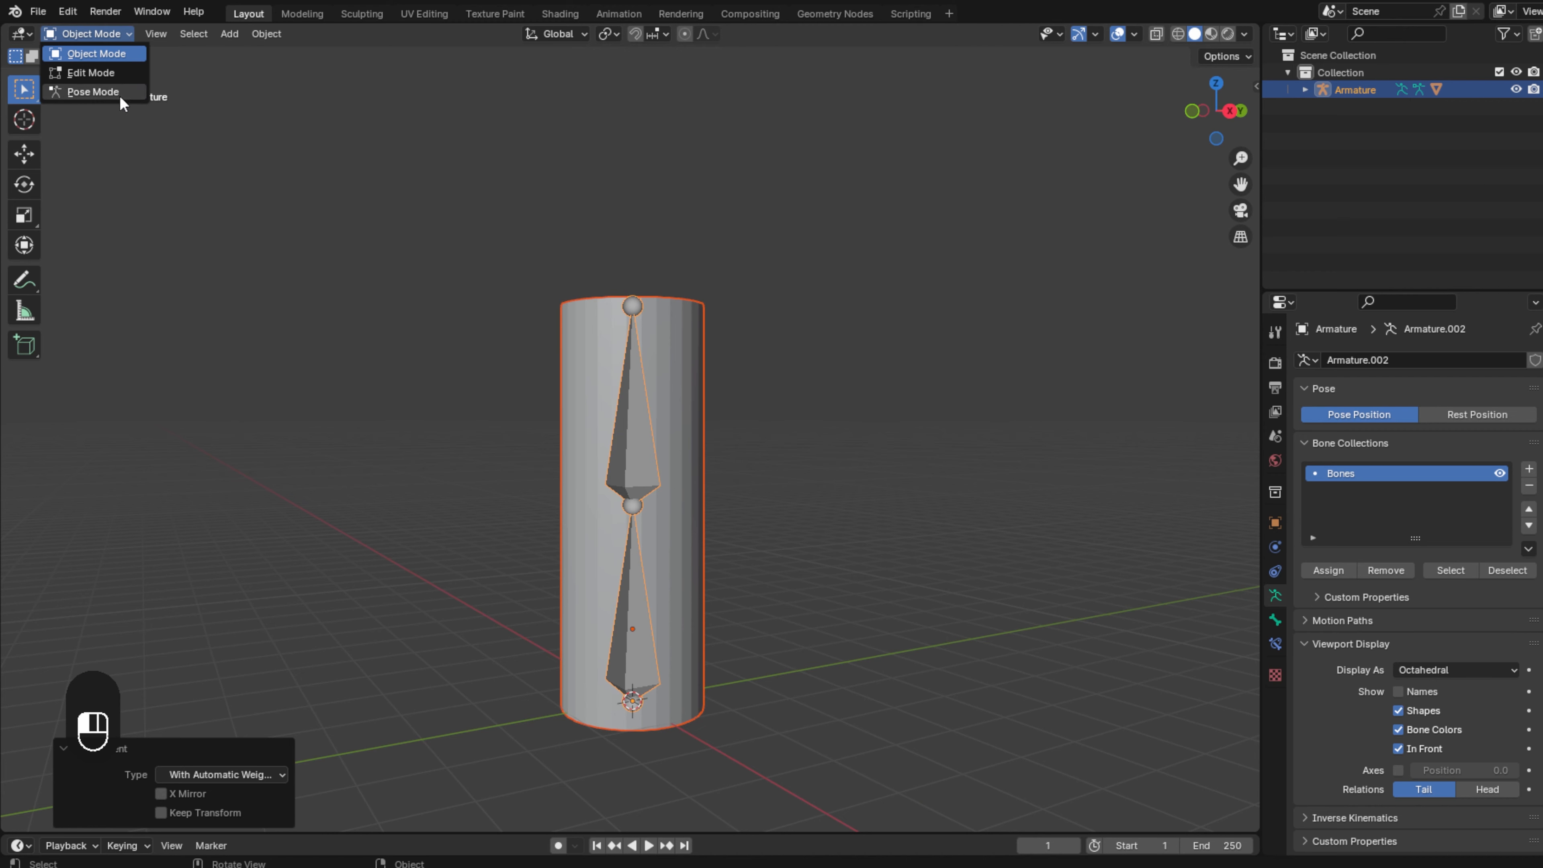
click(93, 90)
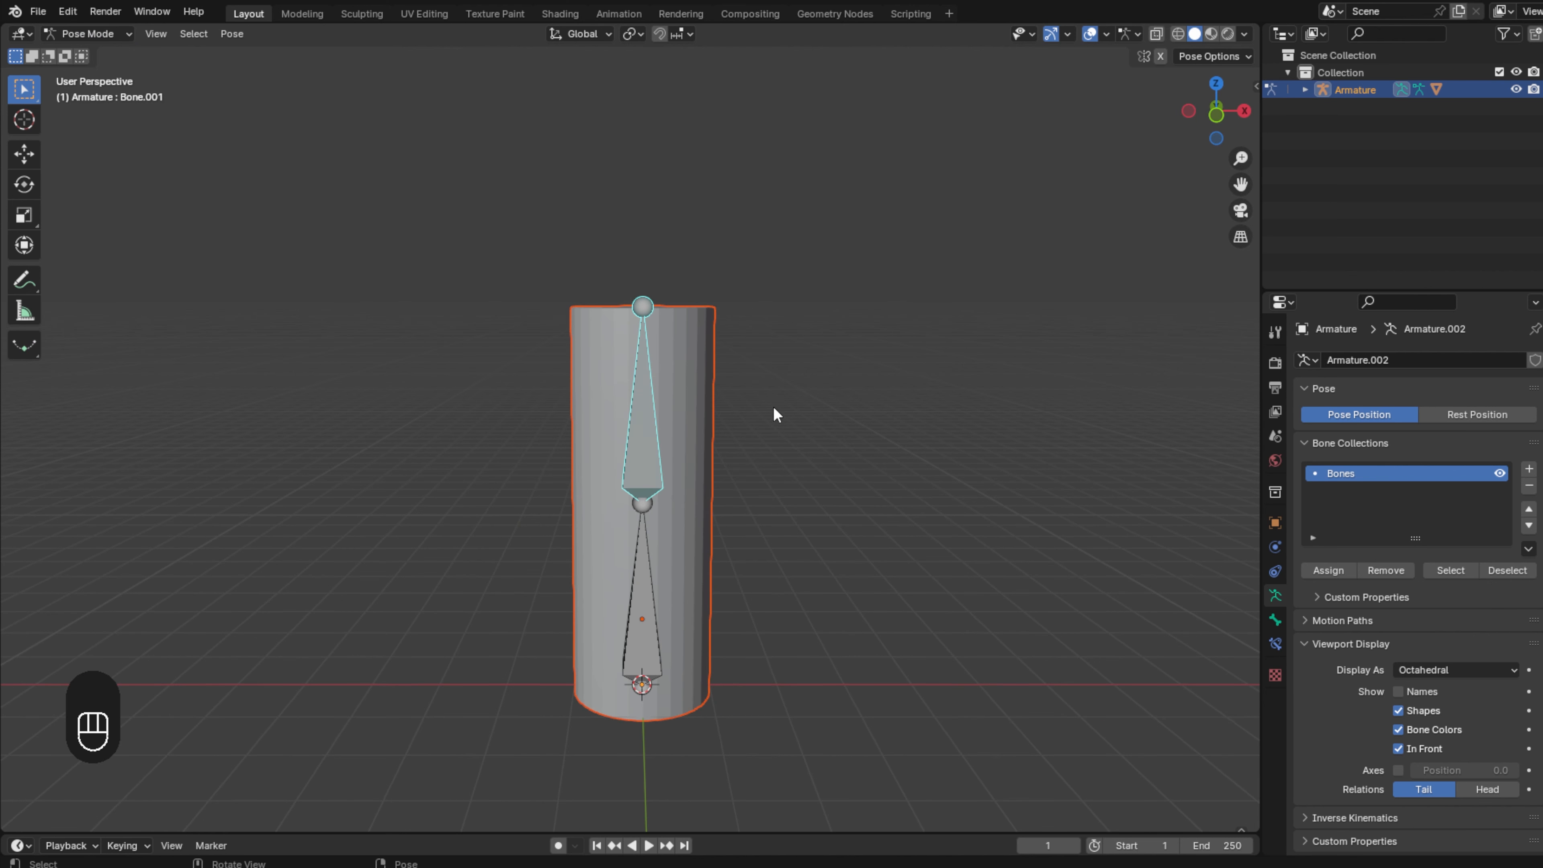
key(g)
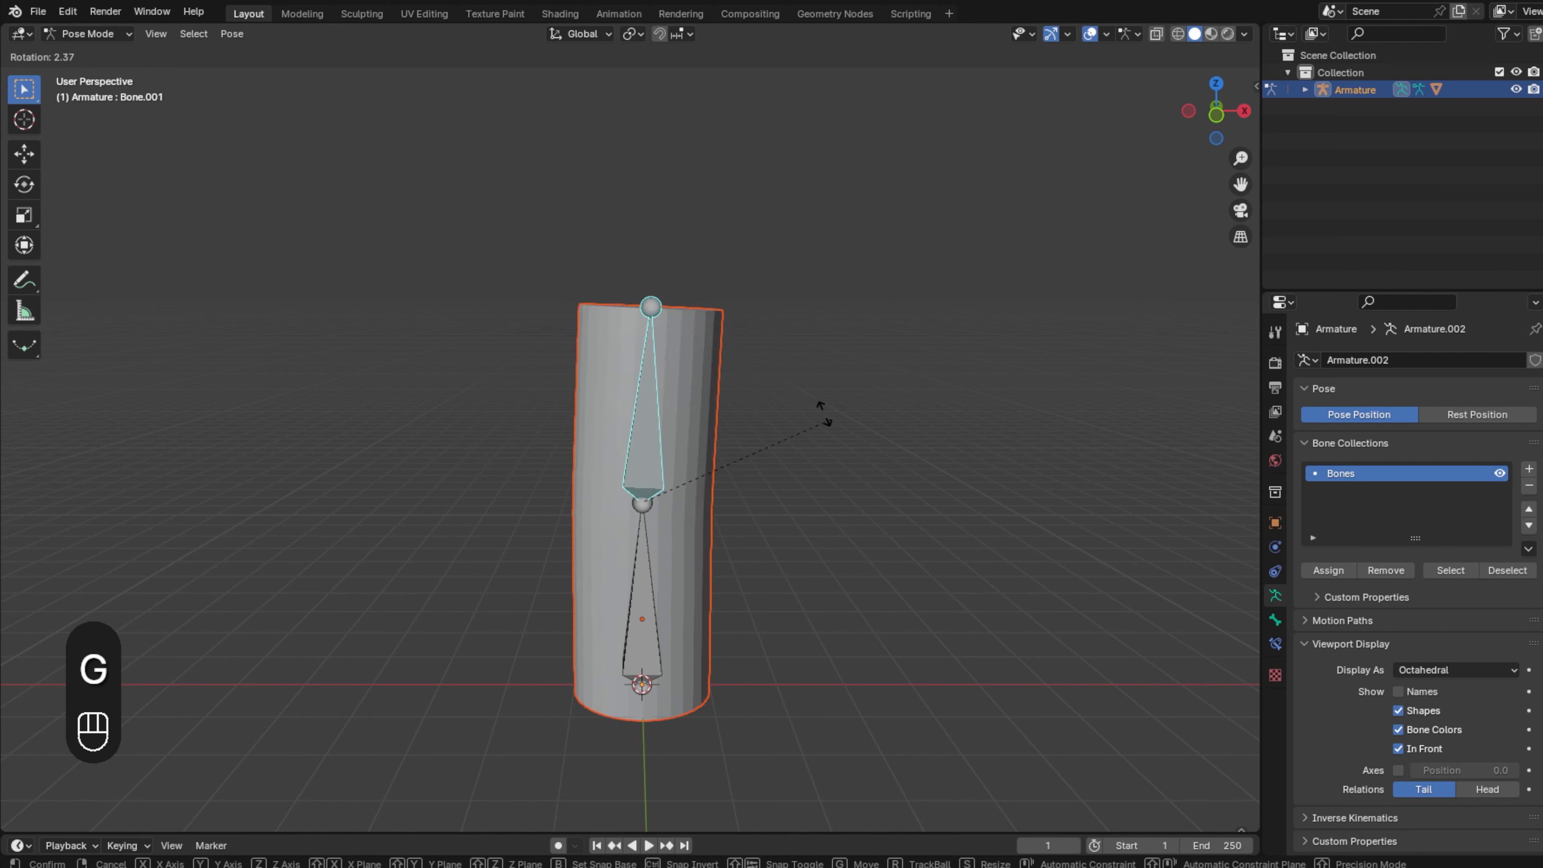